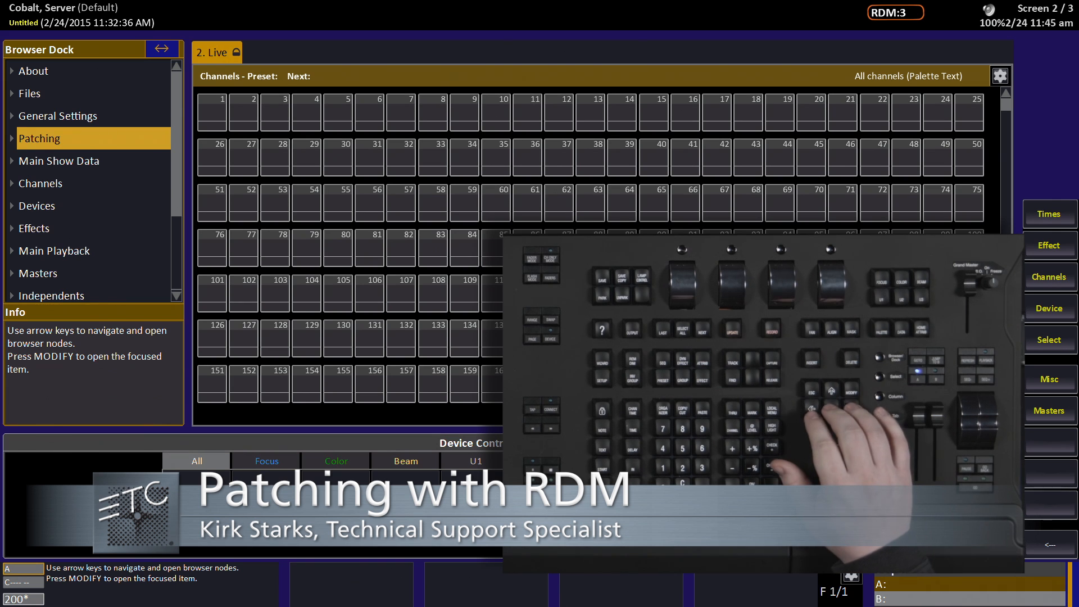
# Show the RDM Device List from the Patching group in the Browser Dock.
pyautogui.click(39, 138)
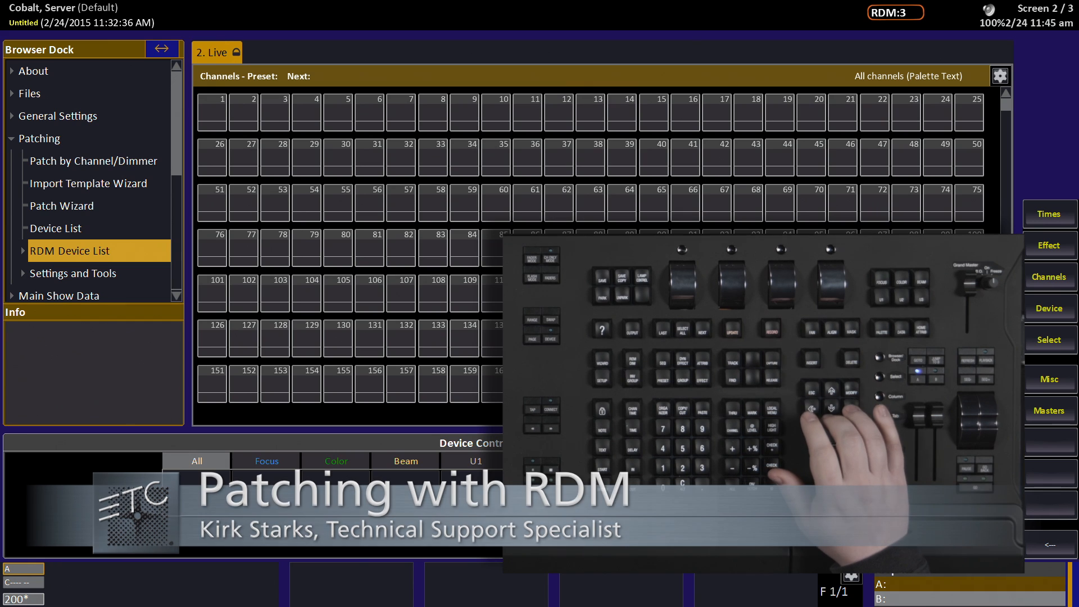
pyautogui.click(67, 249)
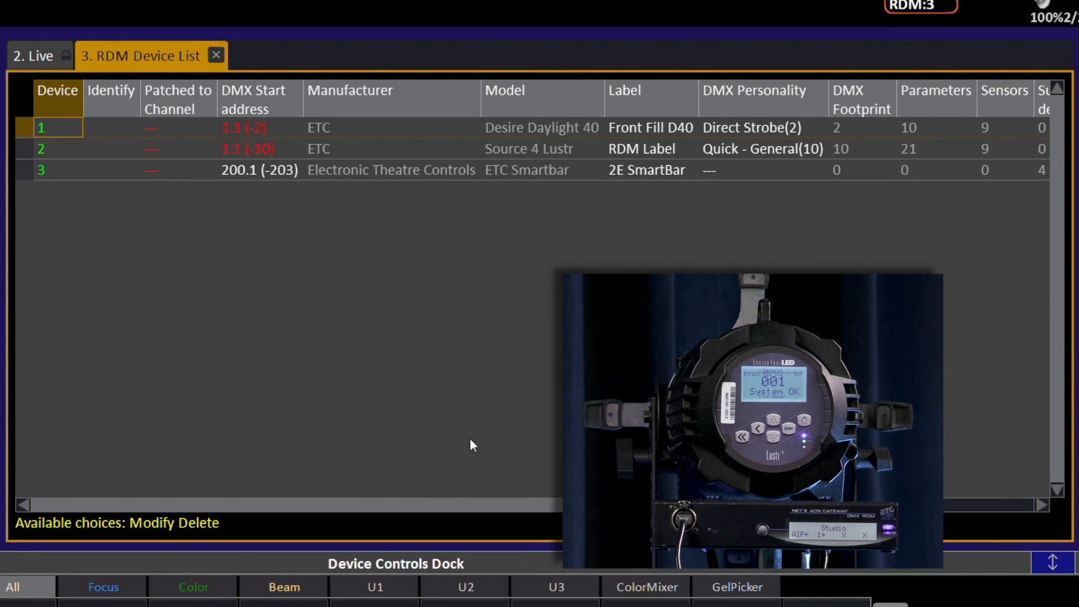
pyautogui.click(41, 148)
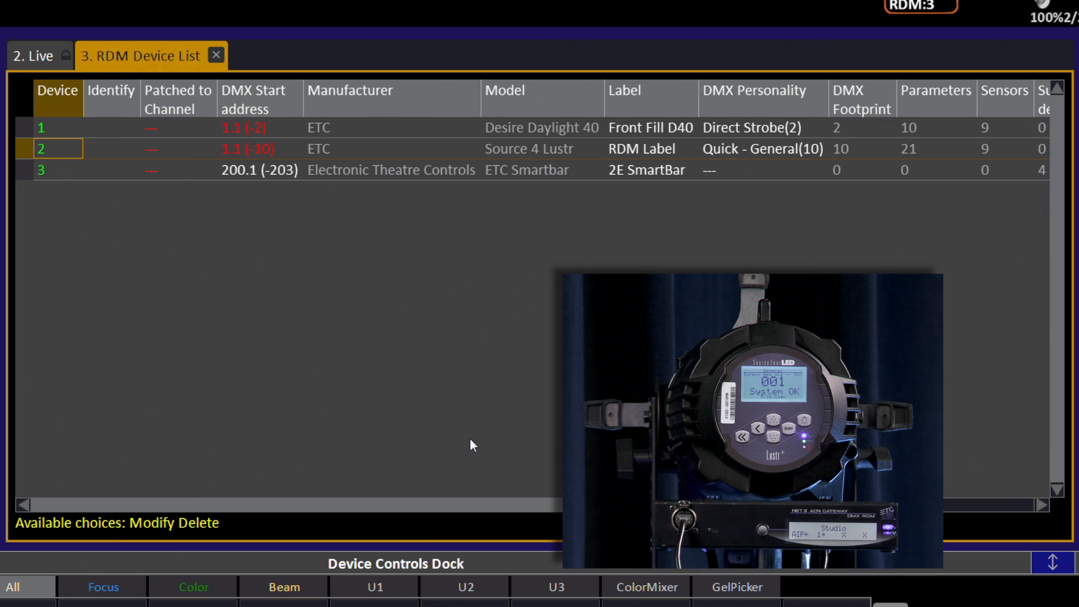
pyautogui.click(111, 148)
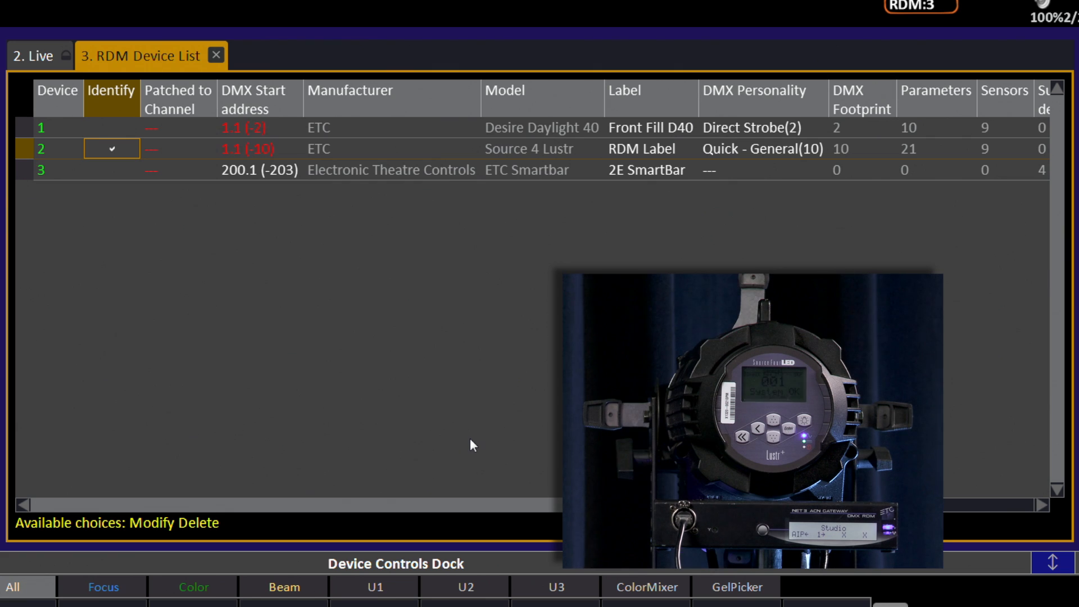
pyautogui.click(542, 148)
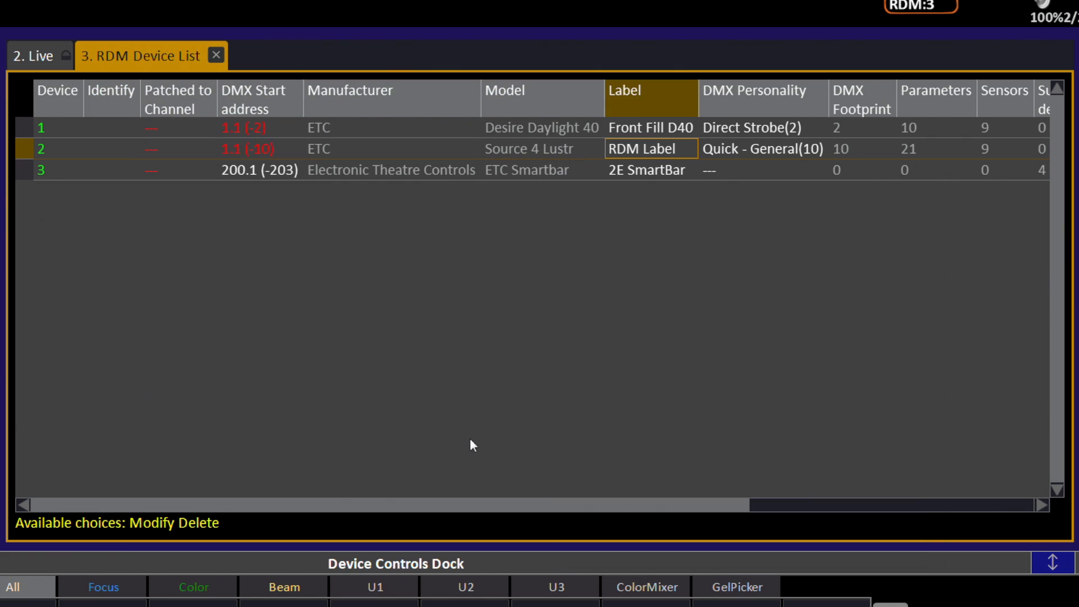
# Label device 2 'Special FOH' and start changing the Lustr's DMX personality.
pyautogui.write('Special FOH')
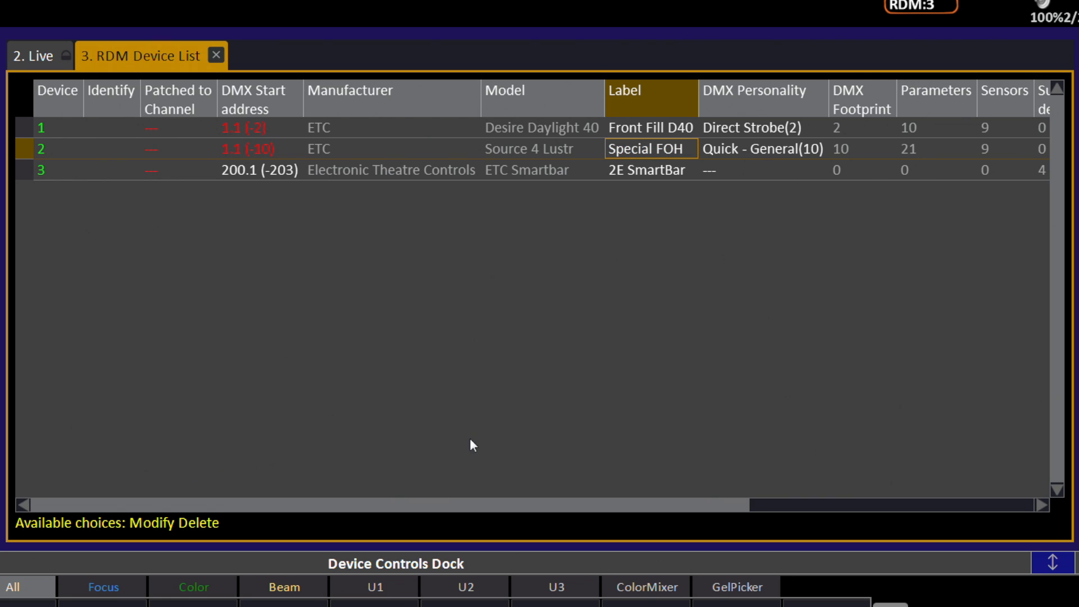
pyautogui.click(761, 150)
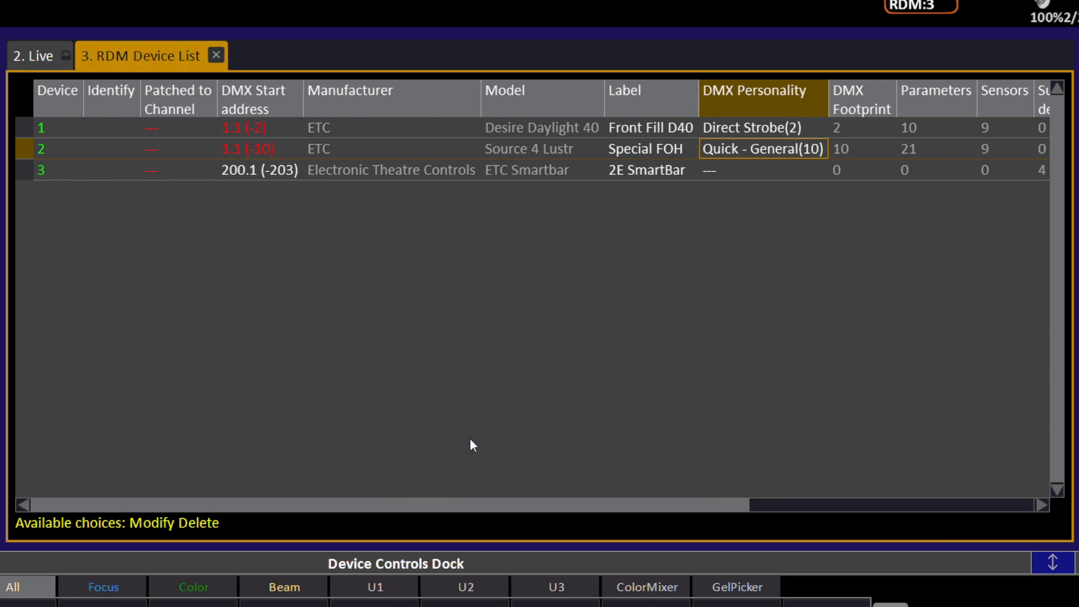
pyautogui.click(761, 148)
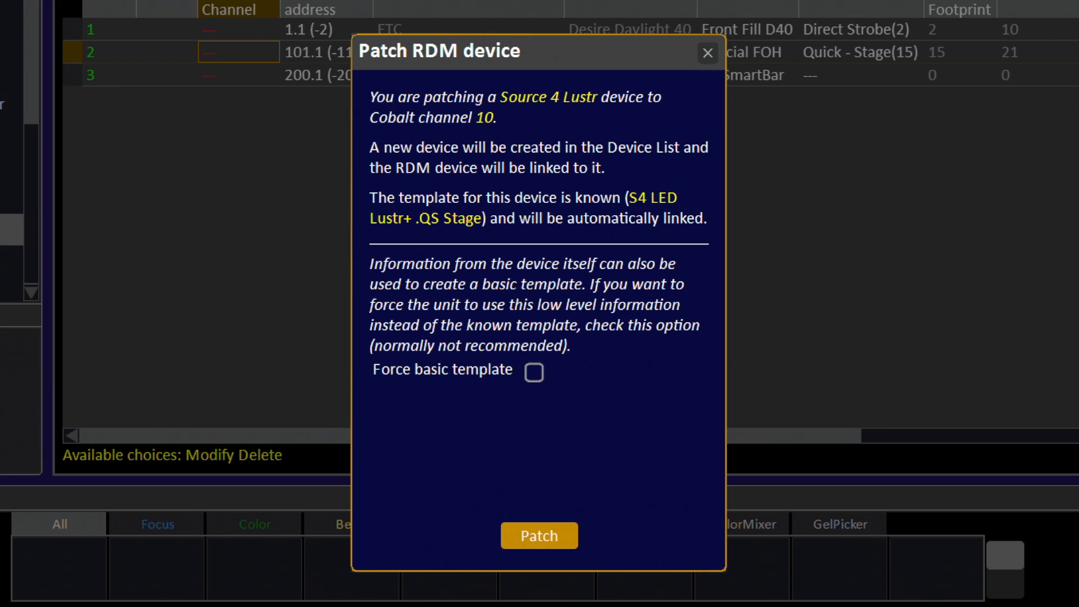
pyautogui.moveTo(551, 372)
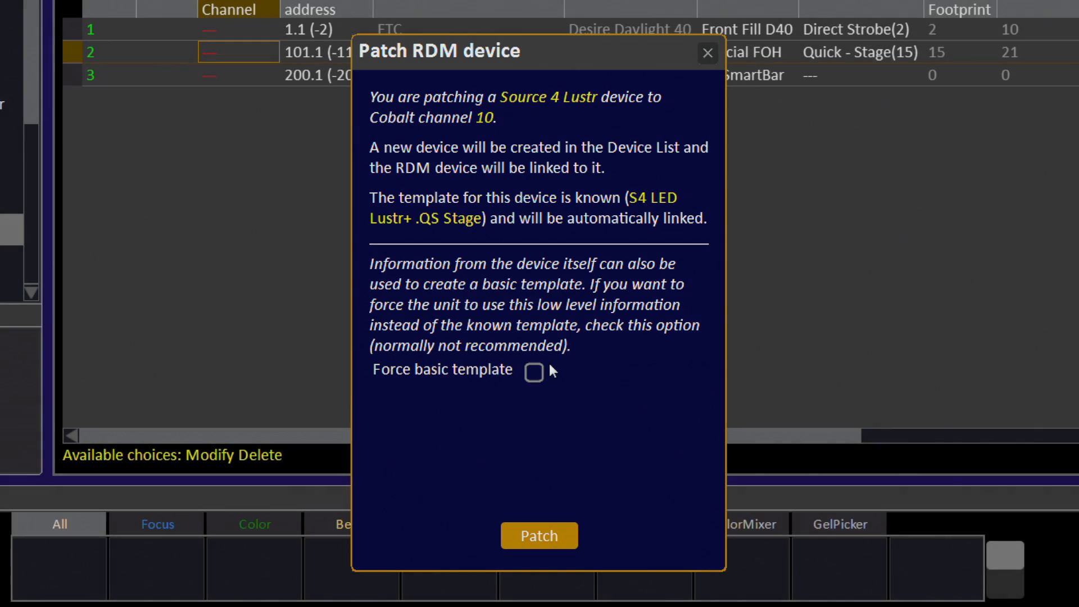
# Patch the Source 4 Lustr to channel 10 without forcing the basic template.
pyautogui.click(539, 535)
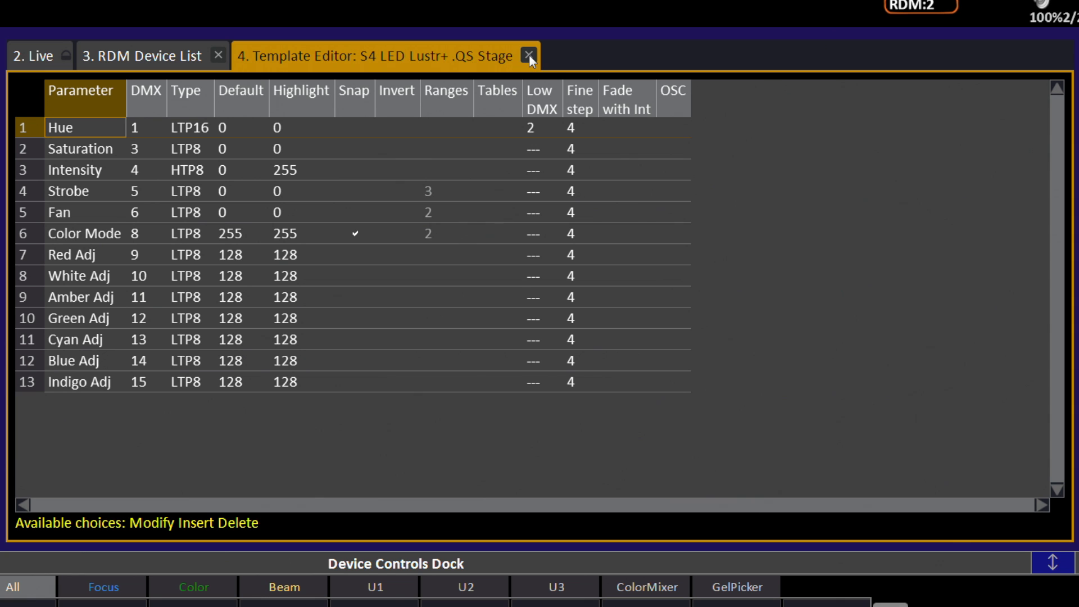
# Close the Lustr's S4 LED Lustr+ .QS Stage template editor.
pyautogui.click(528, 56)
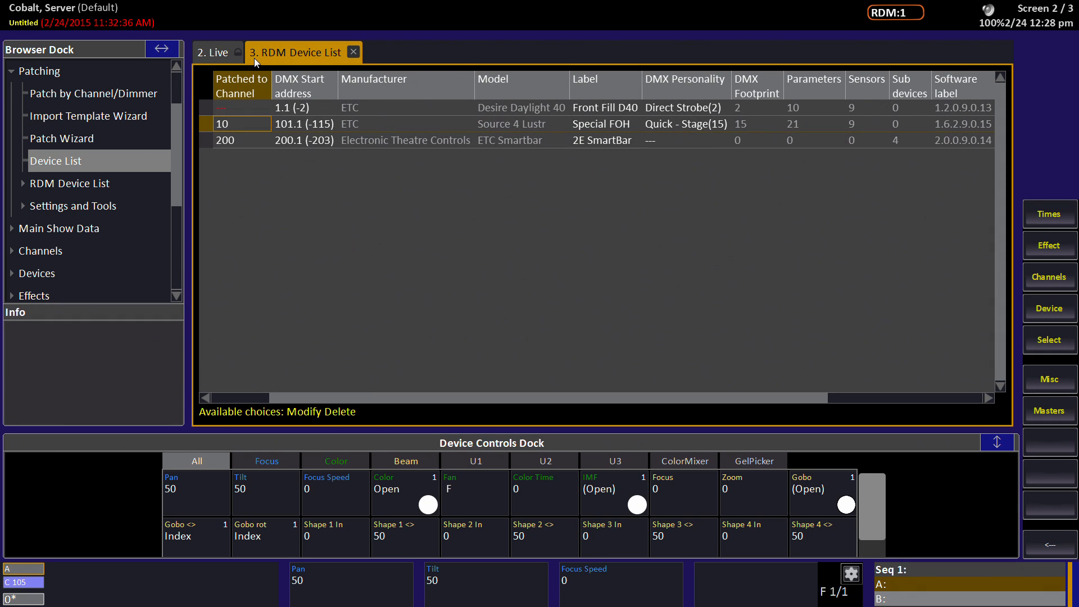
pyautogui.moveTo(256, 62)
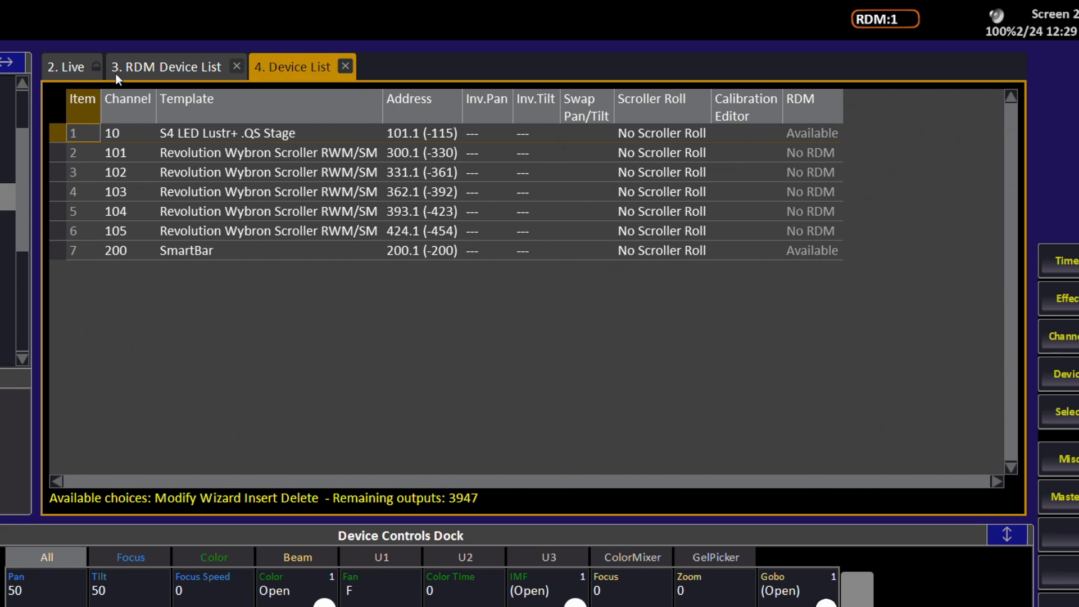
# Return to the RDM Device List alongside the Device List.
pyautogui.click(345, 67)
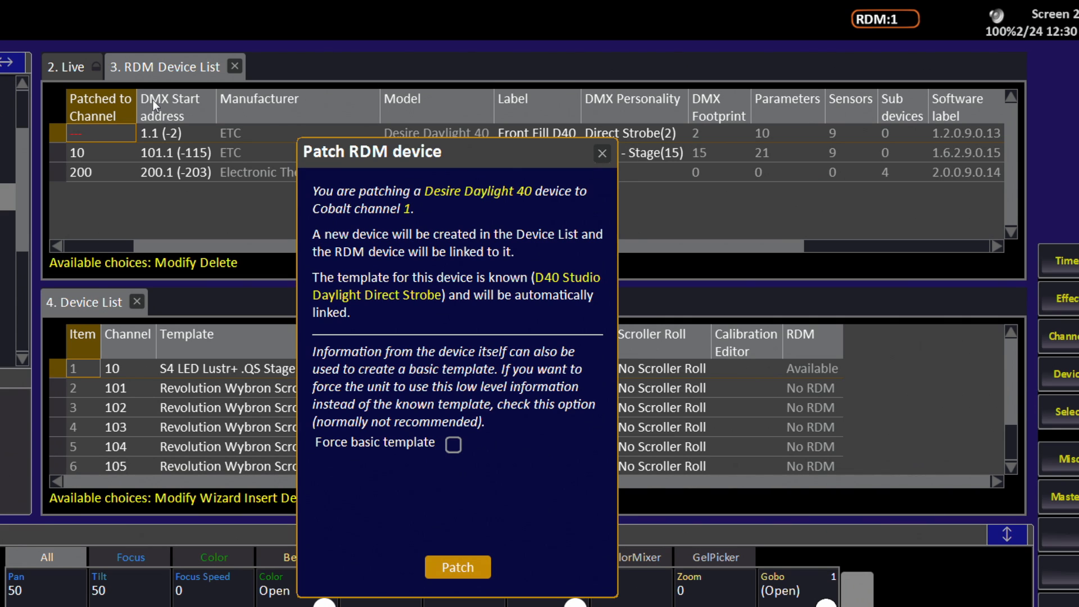
# Patch the Desire Daylight 40 to channel 1 with its D40 Studio Daylight Direct Strobe template.
pyautogui.click(457, 567)
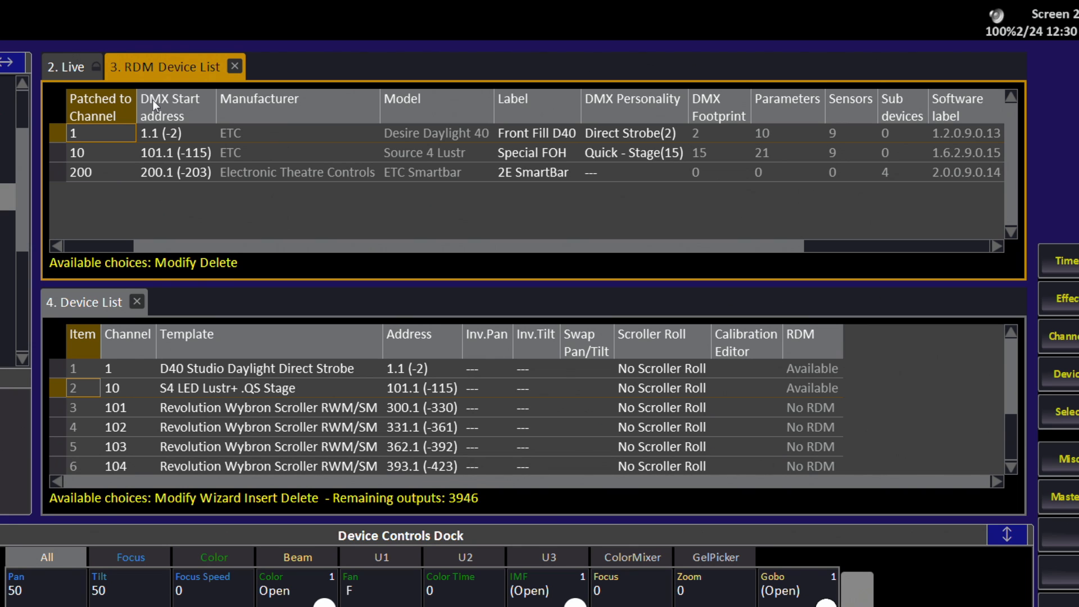
pyautogui.click(812, 368)
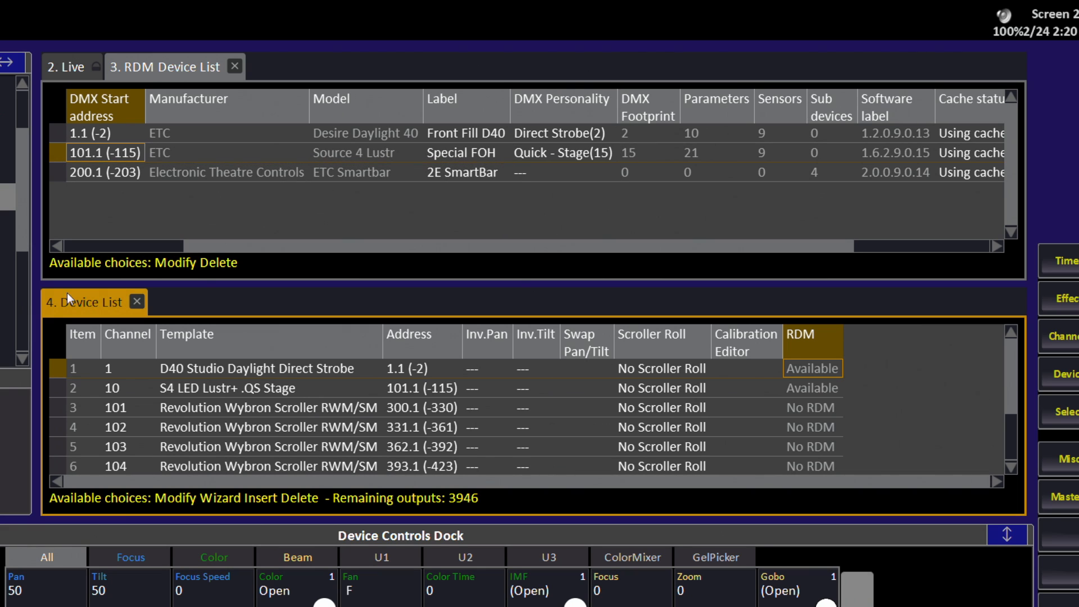
# Set the Special FOH Lustr's DMX personality to Quick - General.
pyautogui.click(172, 66)
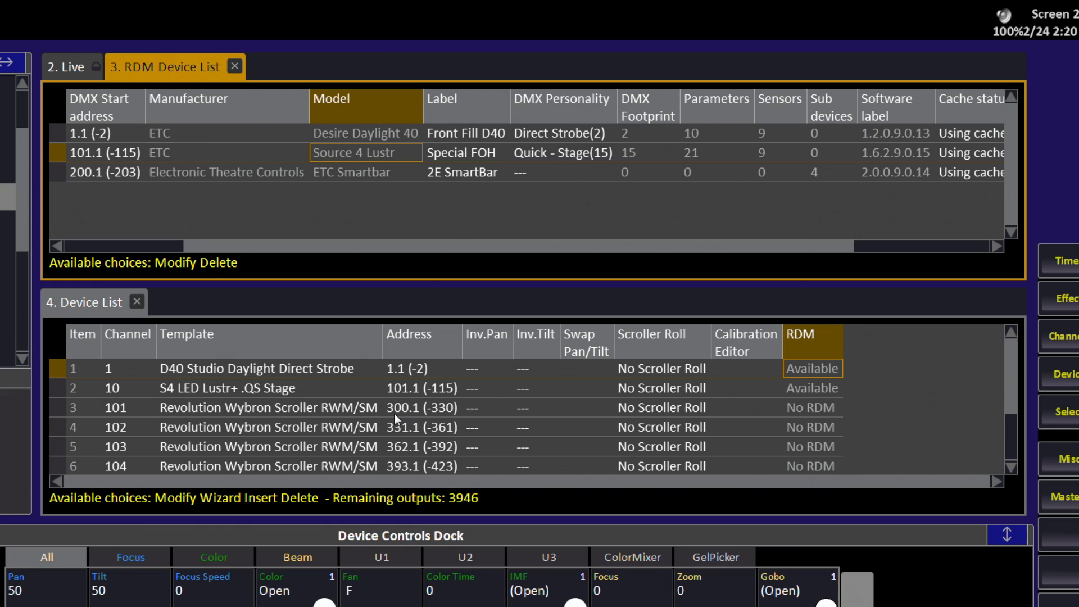
pyautogui.click(560, 153)
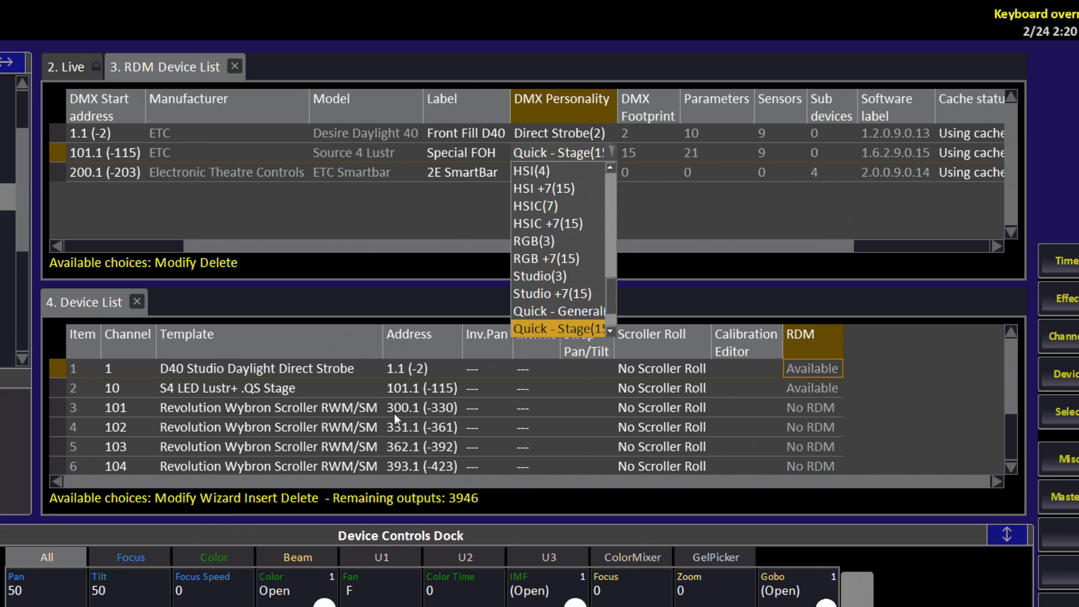
pyautogui.click(558, 310)
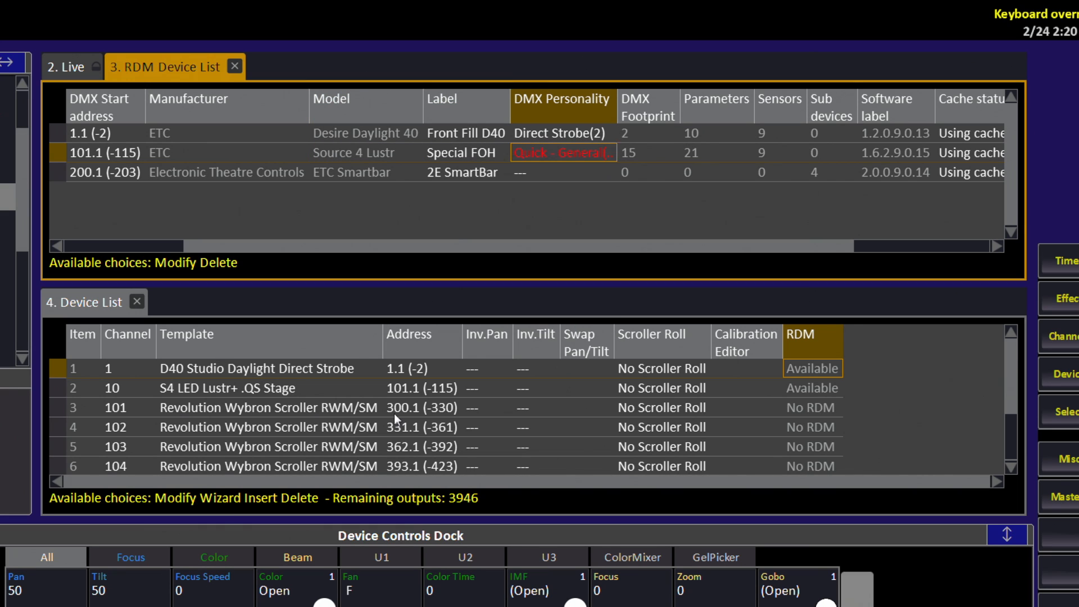